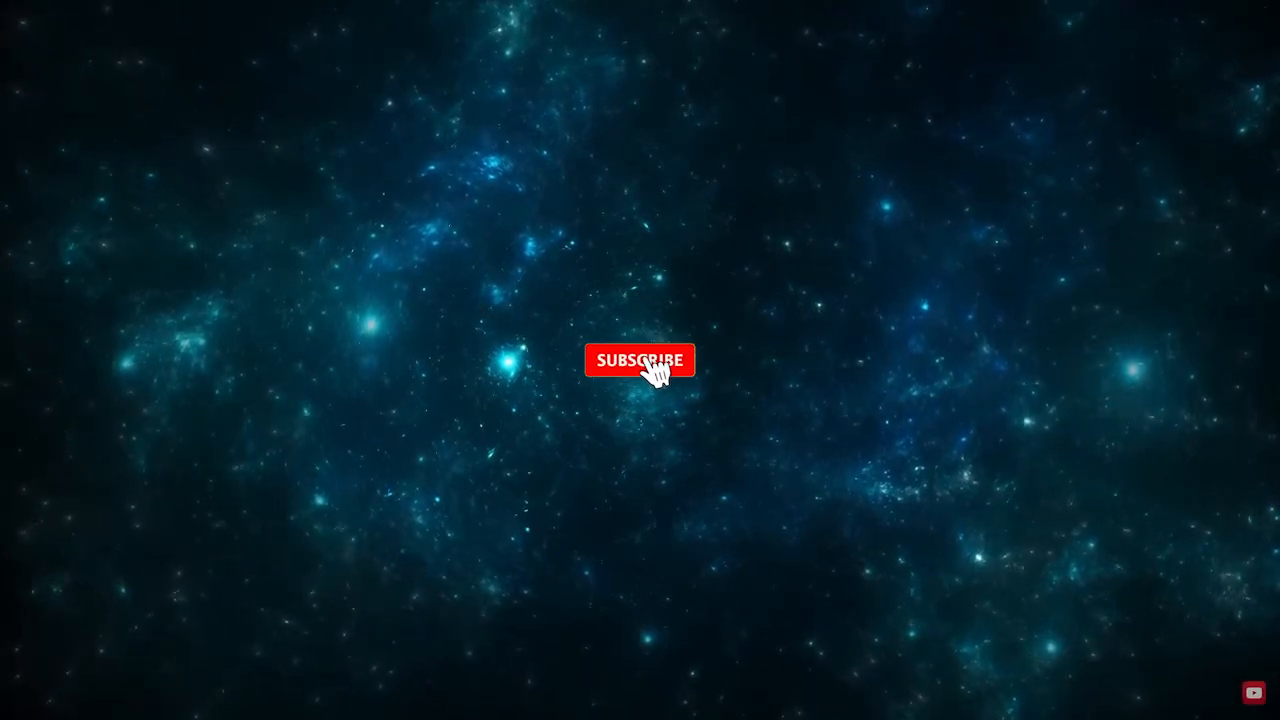
{"action": "left_click", "coordinate": [640, 360]}
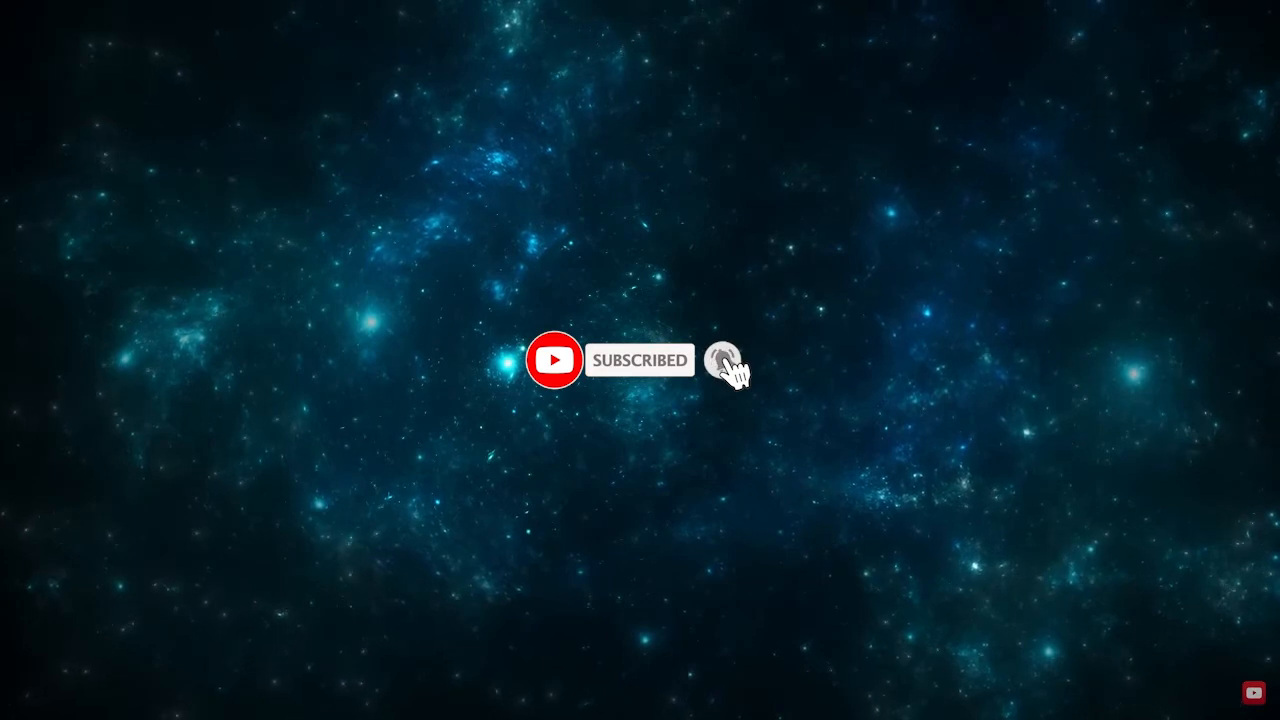